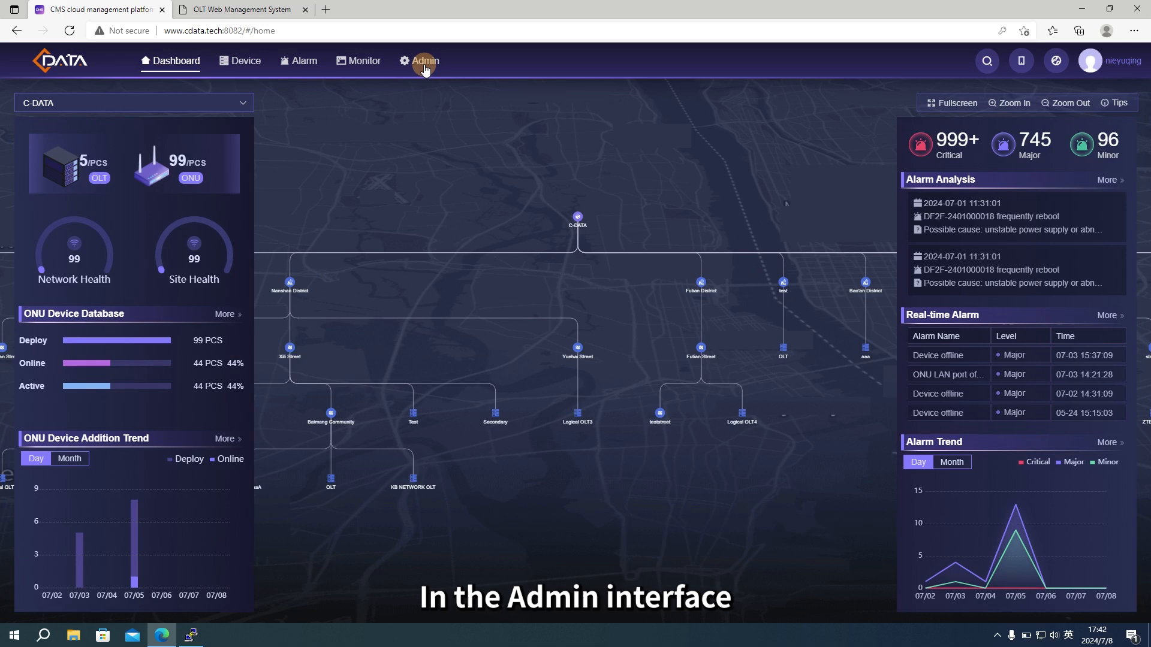
- Open Admin > Enterprise and scroll to the MQTT Channel section
left_click(425, 61)
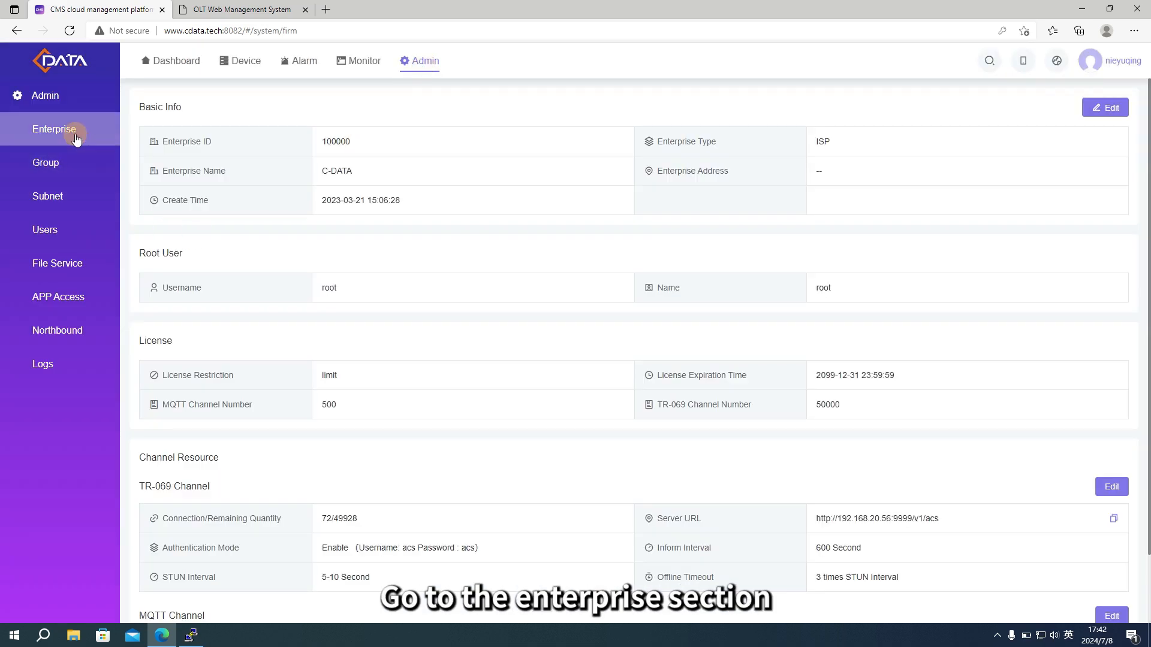
scroll("down", 3)
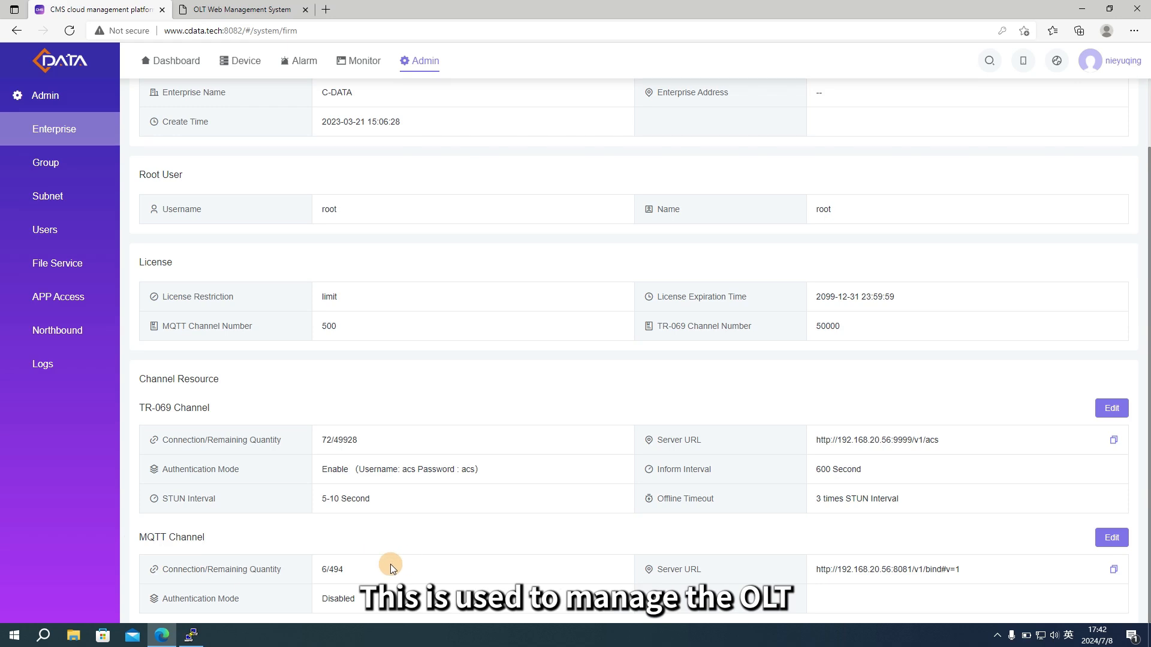
mouse_move(653, 573)
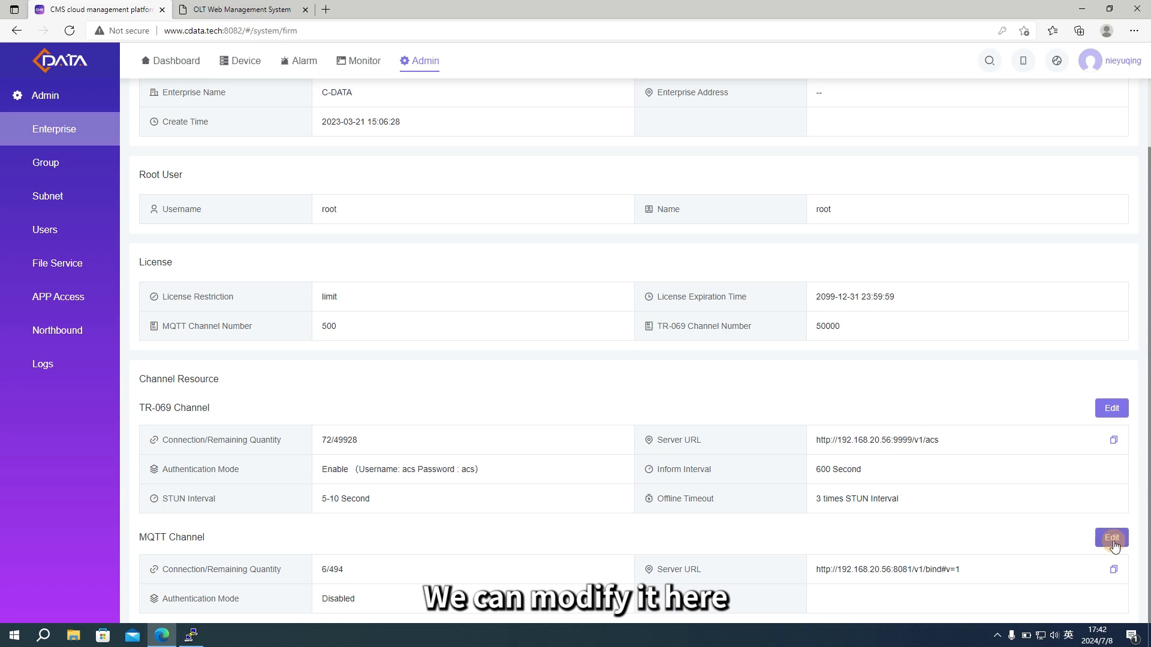
left_click(1111, 537)
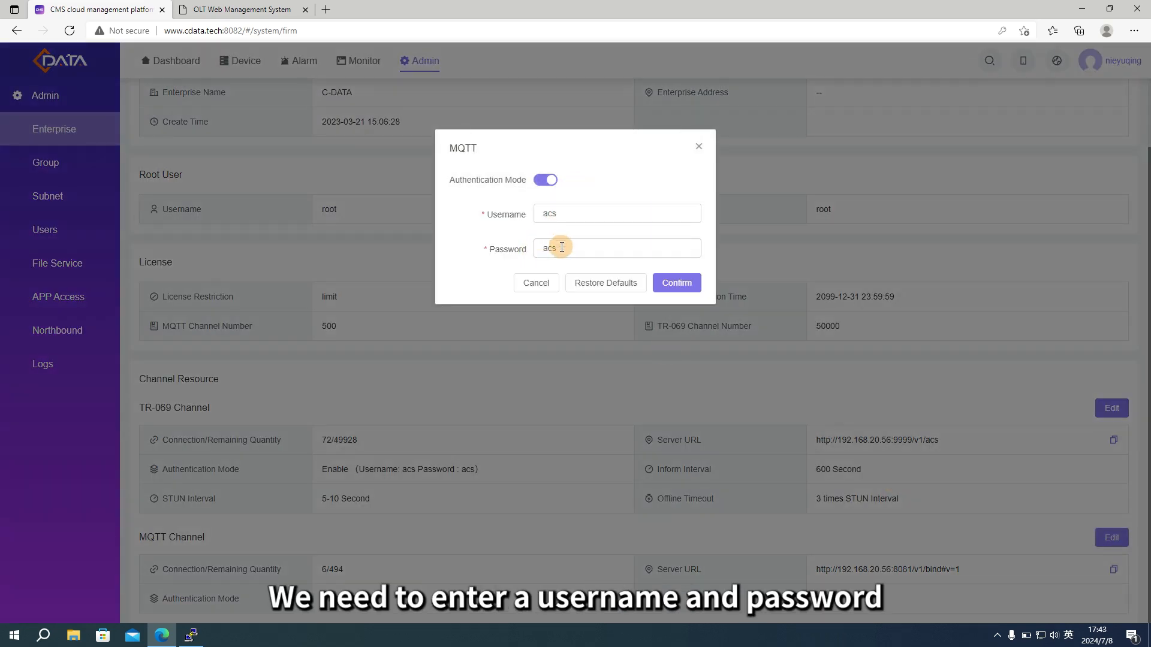
left_click(536, 282)
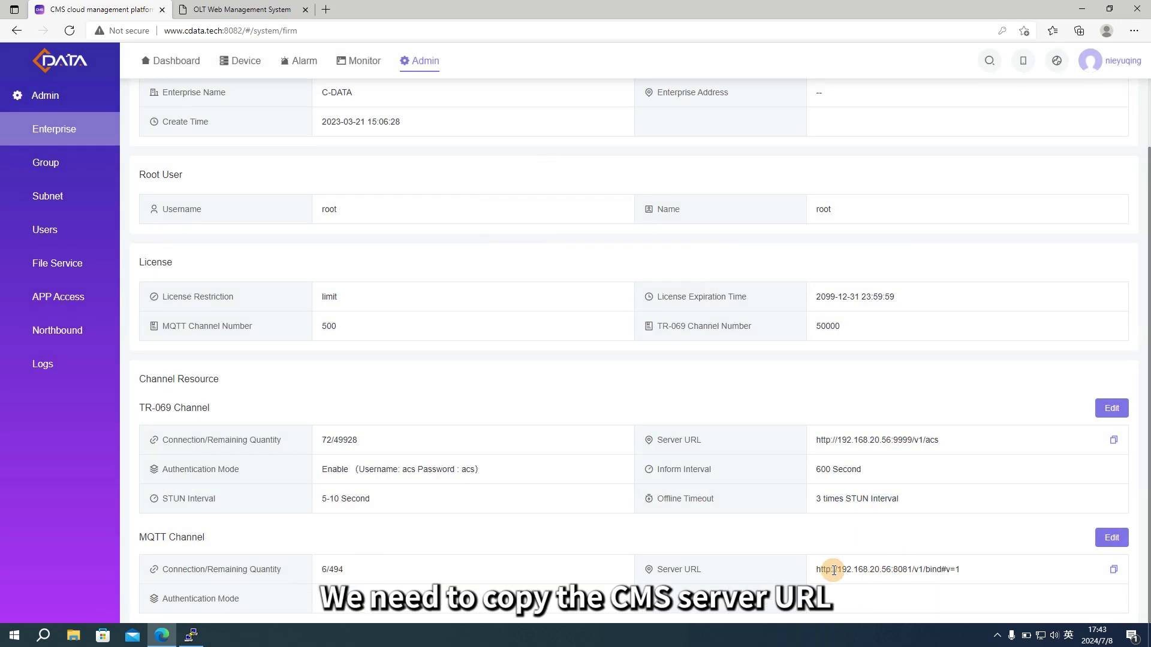
- Copy the MQTT Server URL, then open Maintenance > Access Manager in the OLT web interface
left_click(239, 60)
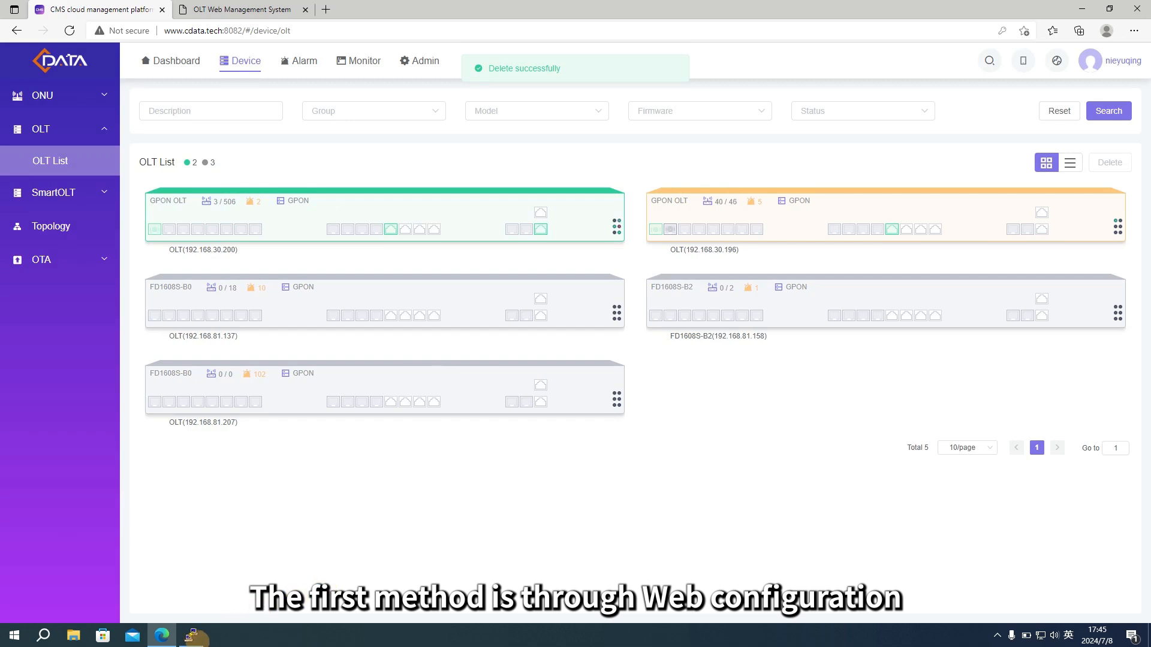
left_click(192, 635)
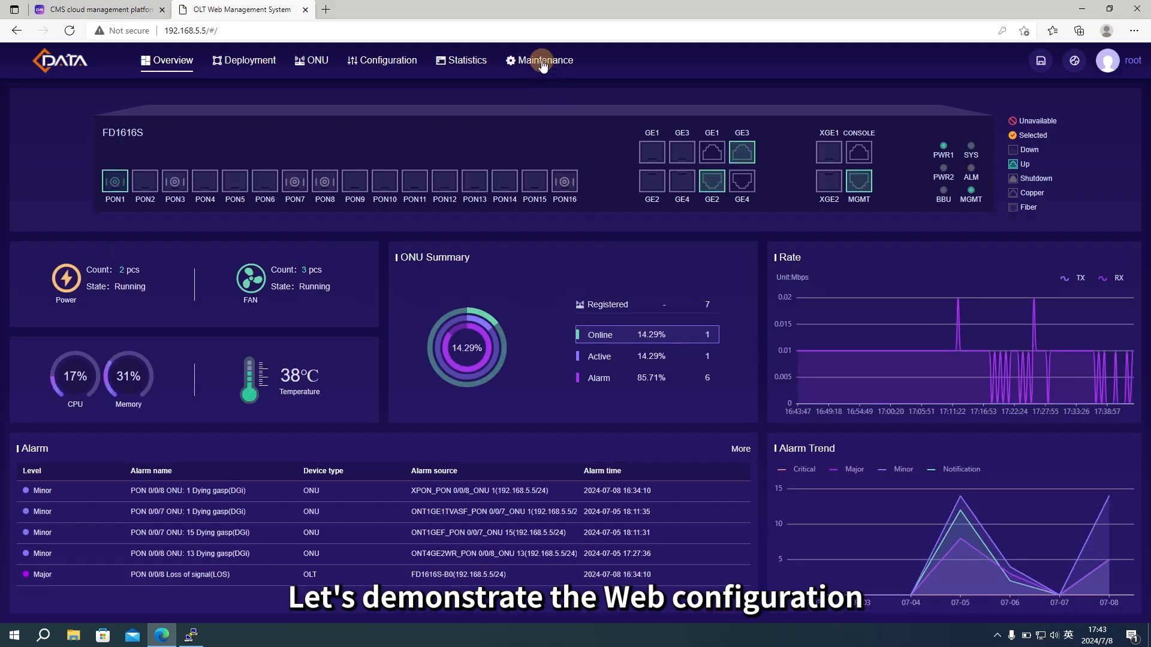
left_click(545, 60)
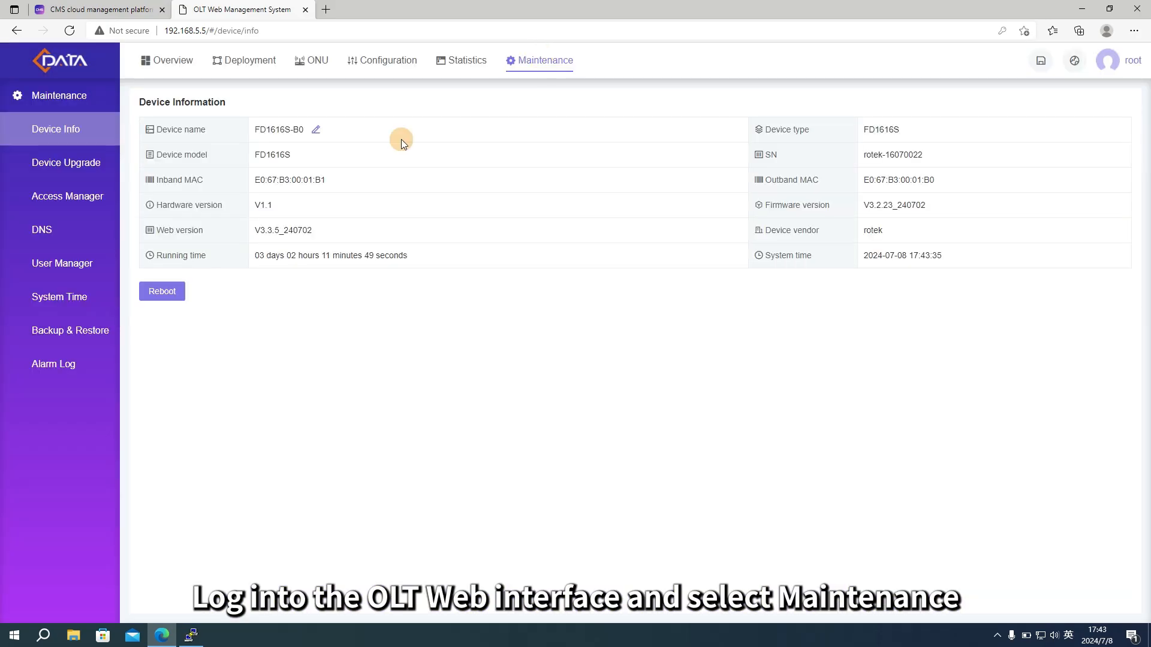
left_click(67, 196)
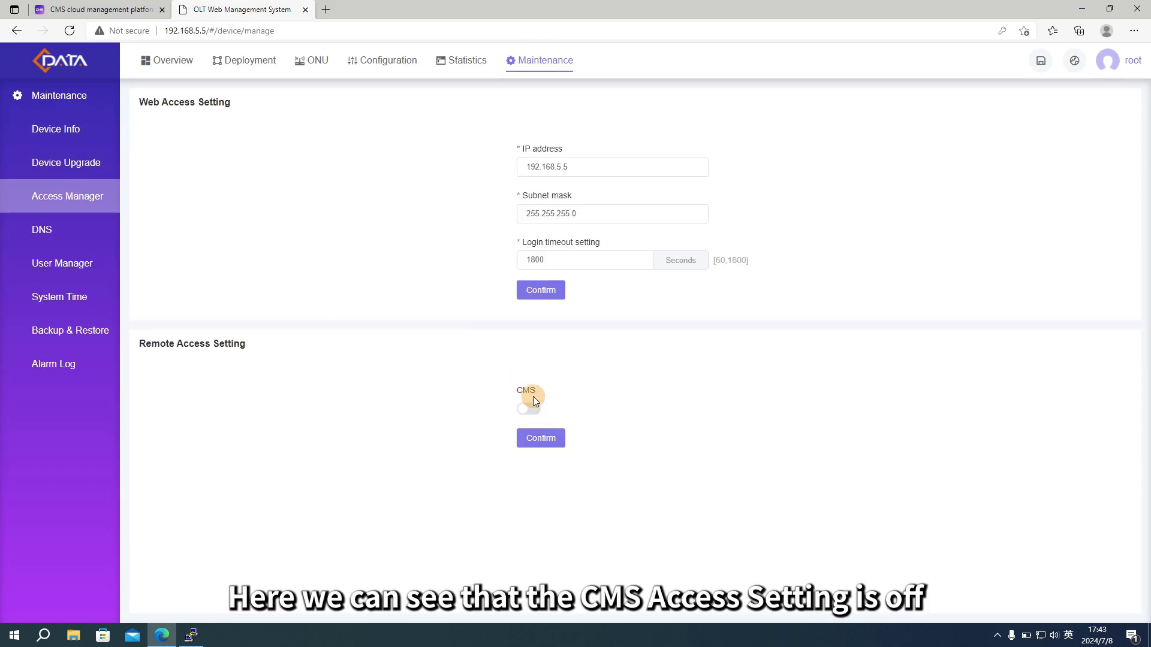
- Turn on CMS access with the pasted server URL, no username or password, and confirm
left_click(528, 410)
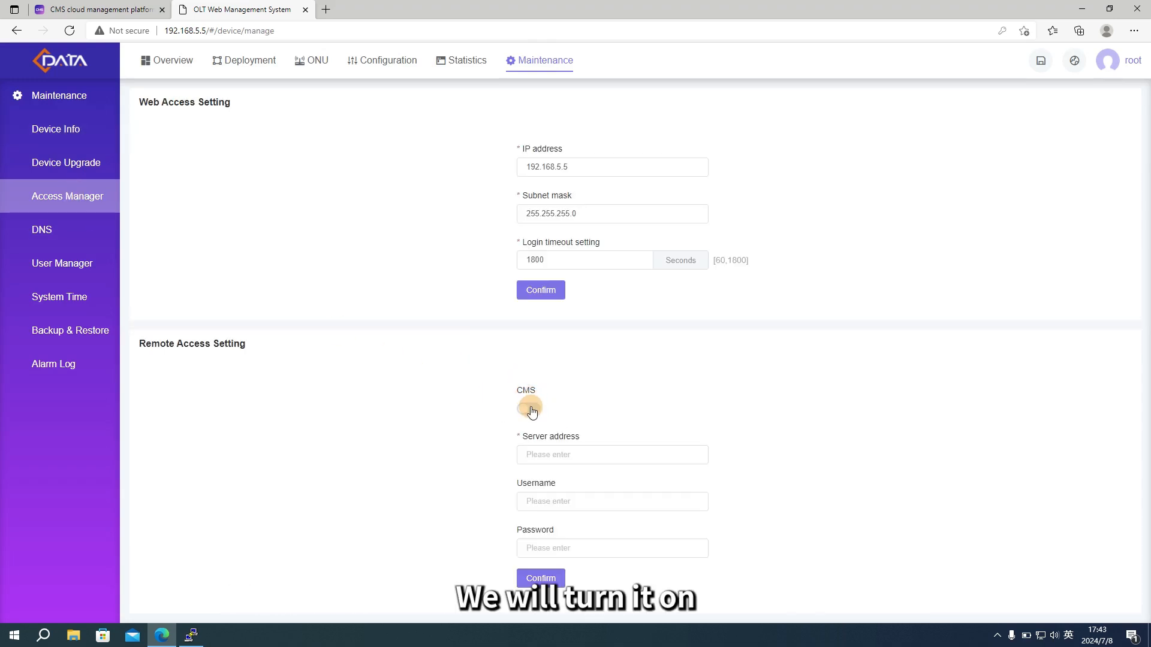
left_click(529, 409)
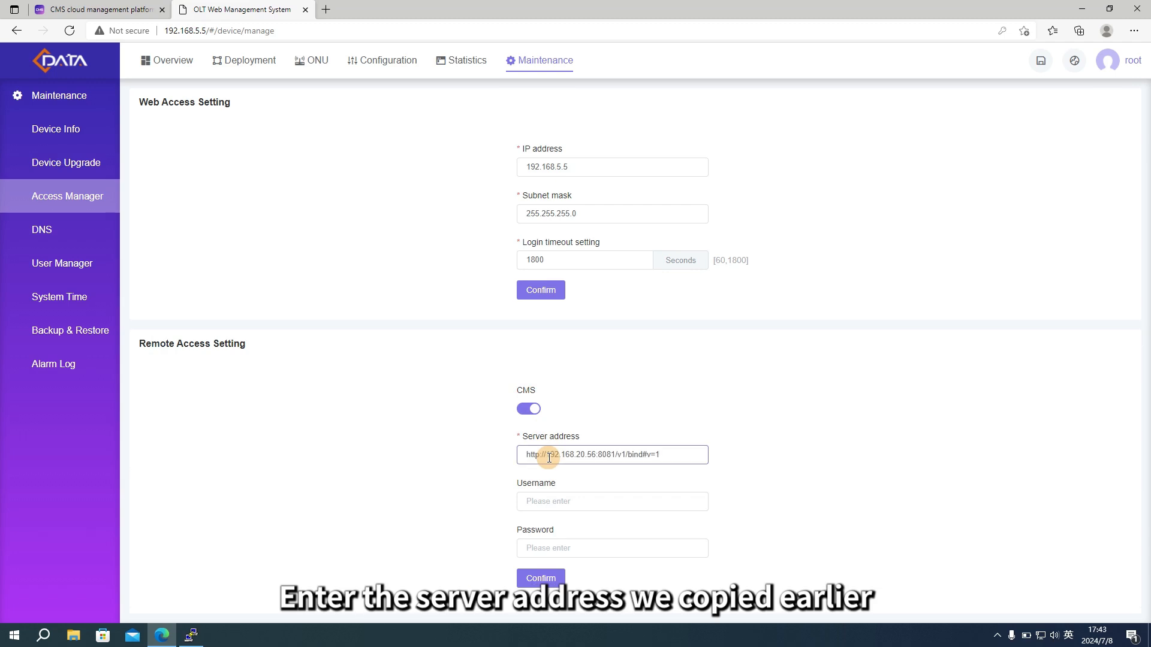
left_click(612, 501)
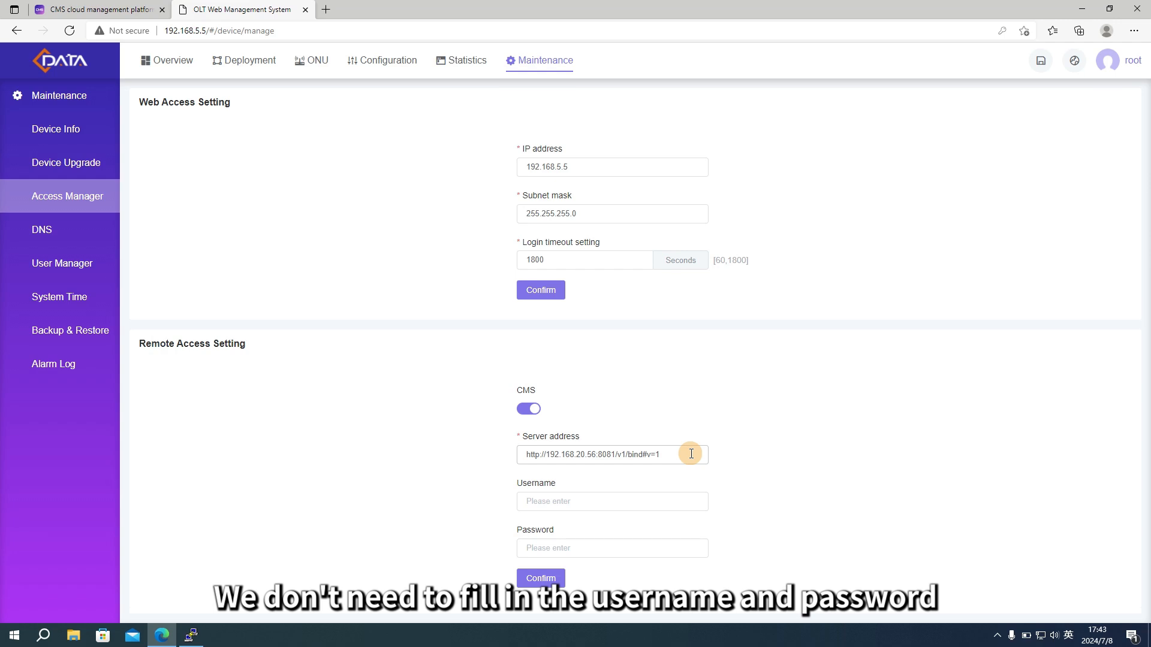
left_click(540, 579)
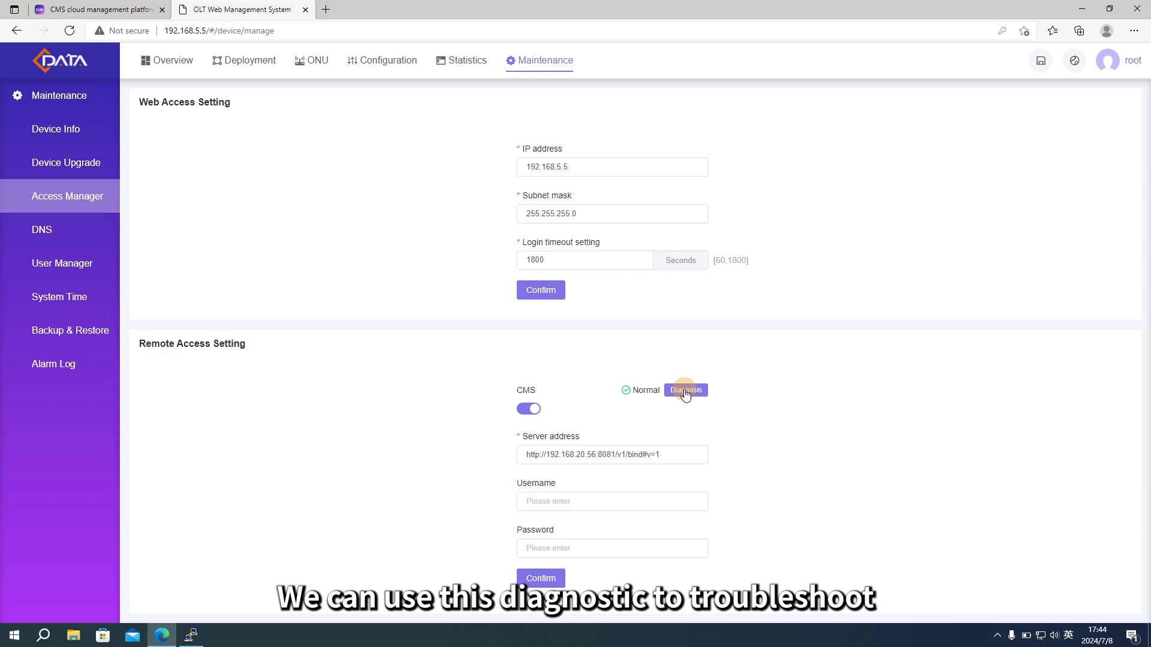
- Run Link Diagnosis on the CMS connection and close the all-normal results
left_click(684, 390)
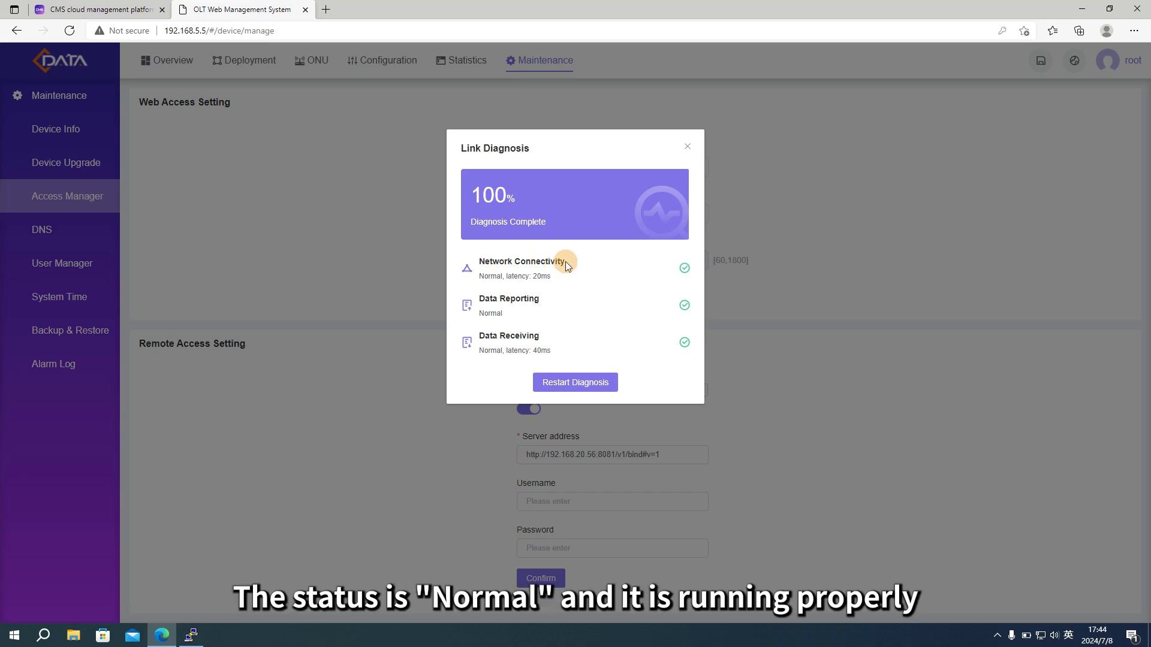
left_click(99, 9)
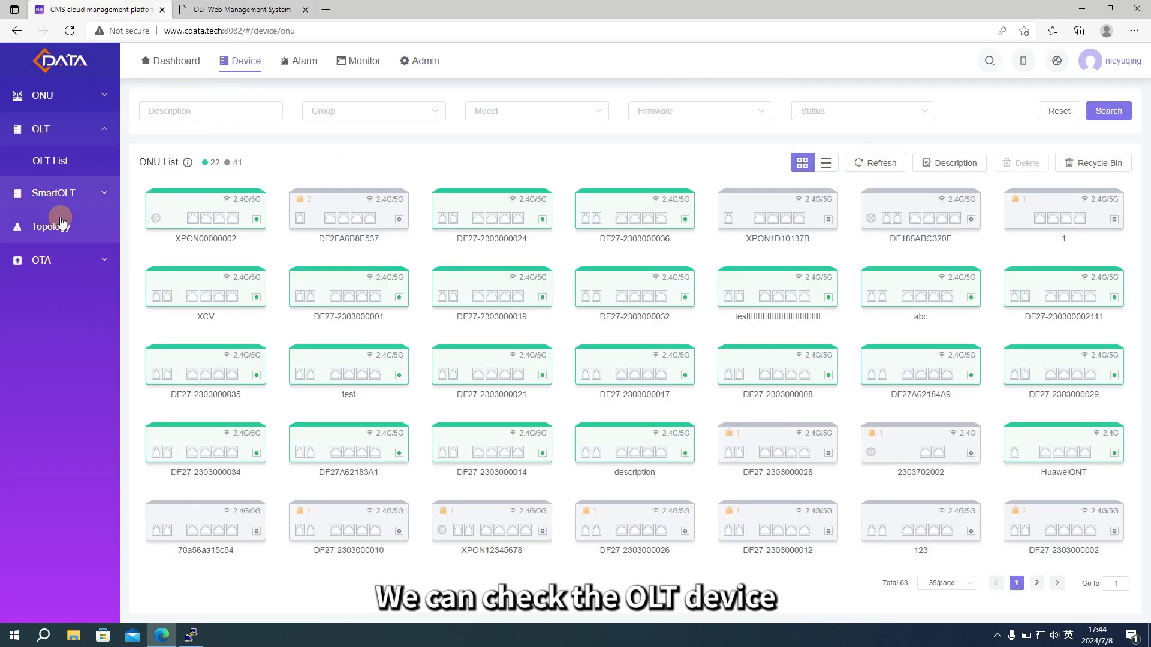
- Open the FD1616S-B0 (192.168.5.5) detail page from the CMS OLT List
left_click(50, 161)
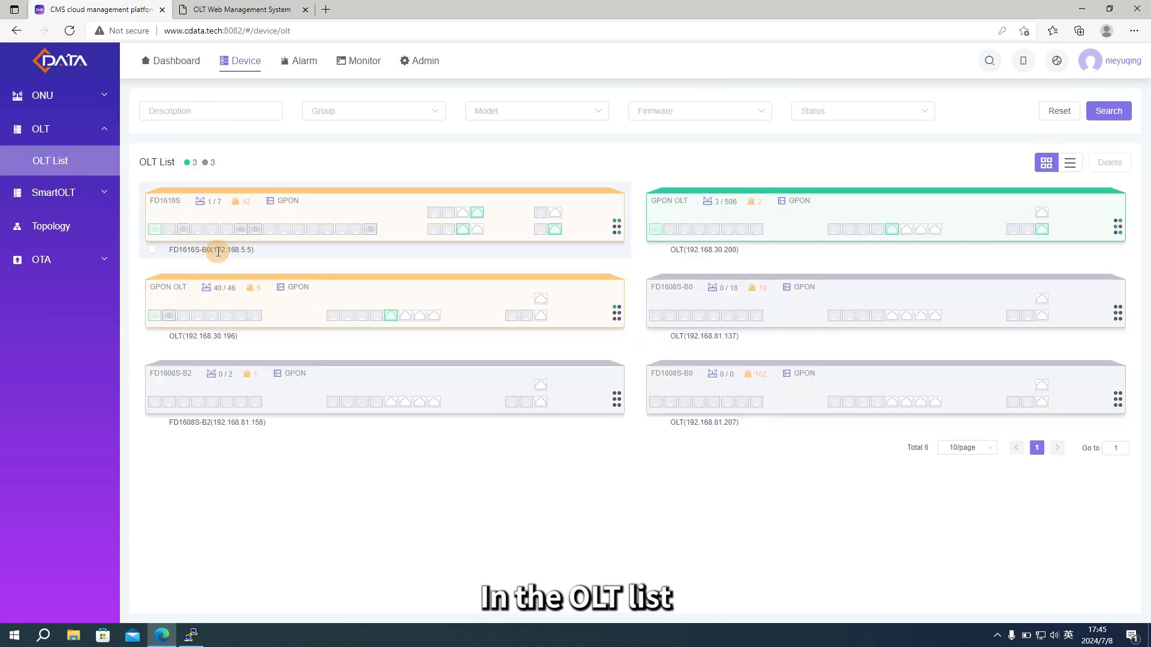
left_click(151, 250)
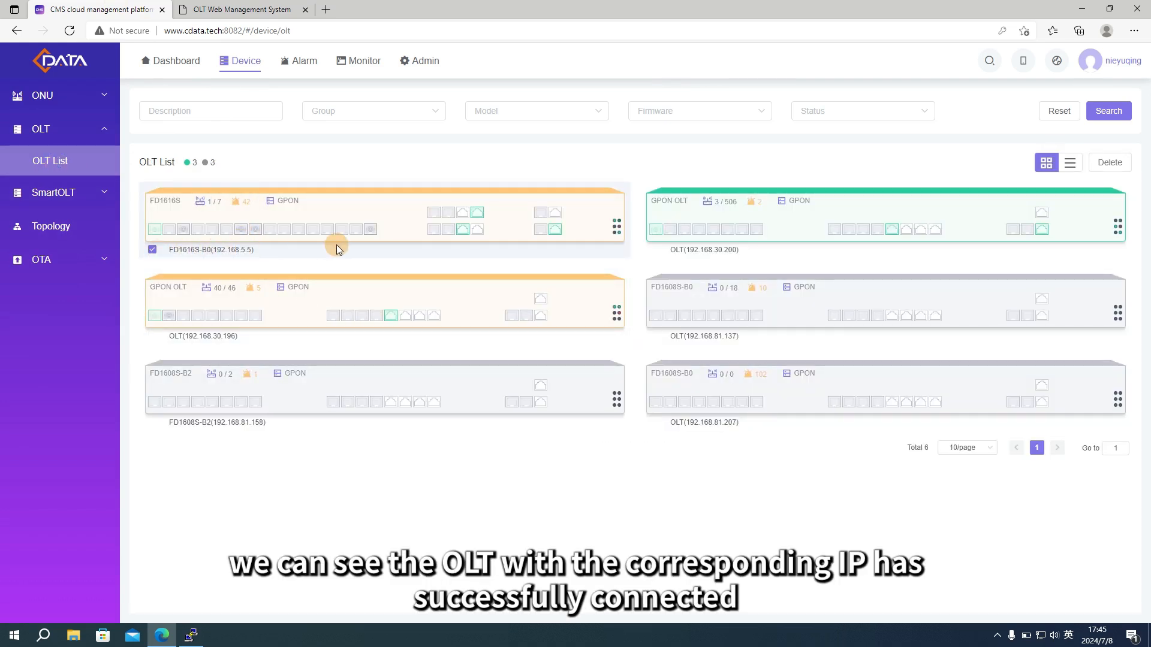
left_click(336, 246)
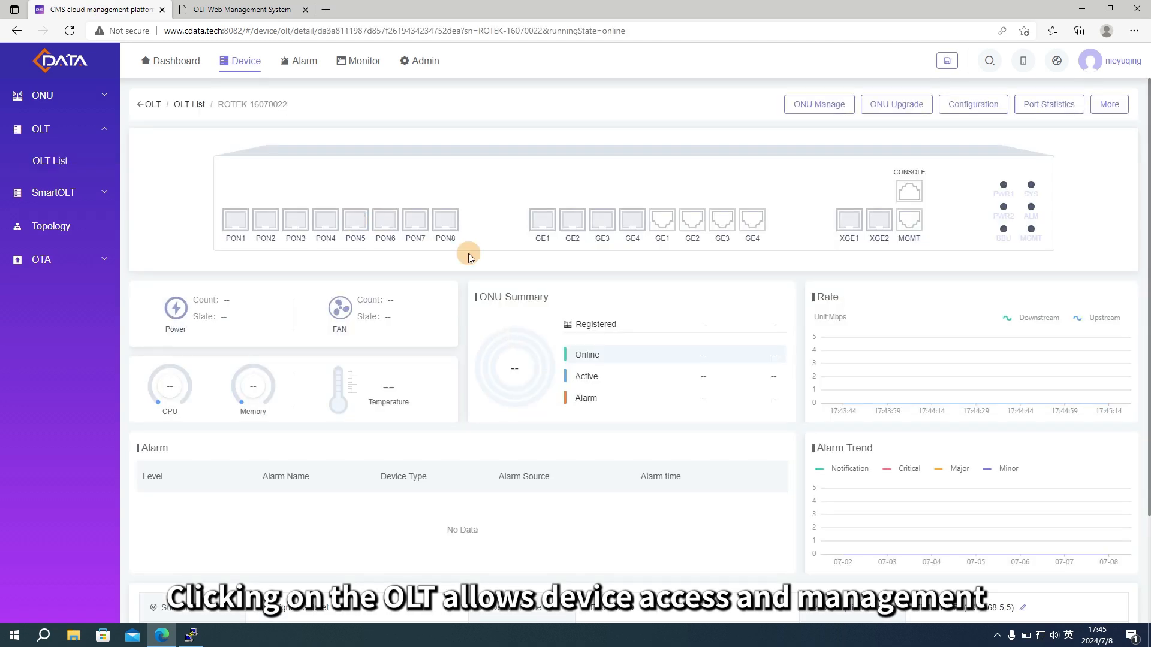
scroll("down", 3)
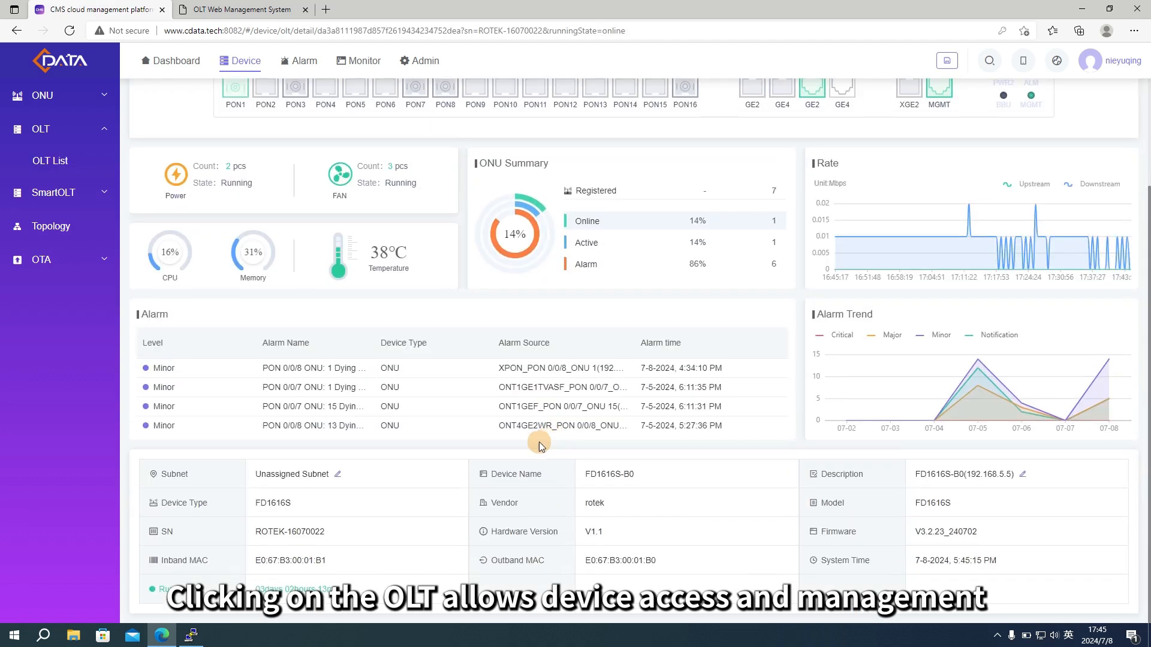
mouse_move(453, 324)
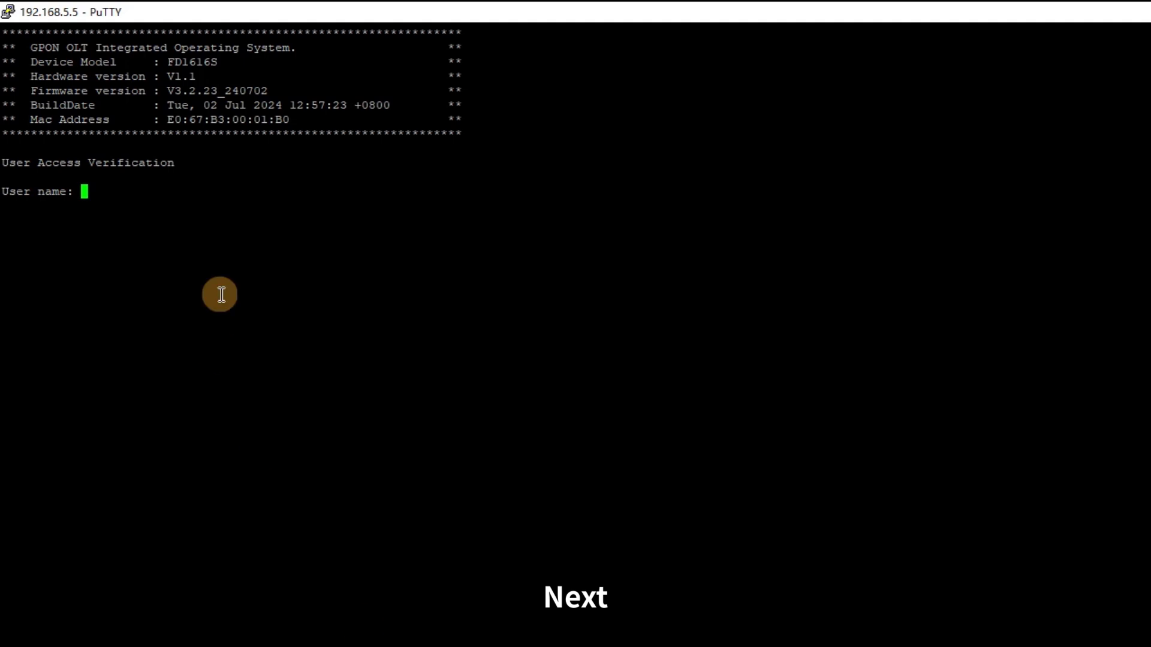
mouse_move(229, 256)
type("show cms-connect")
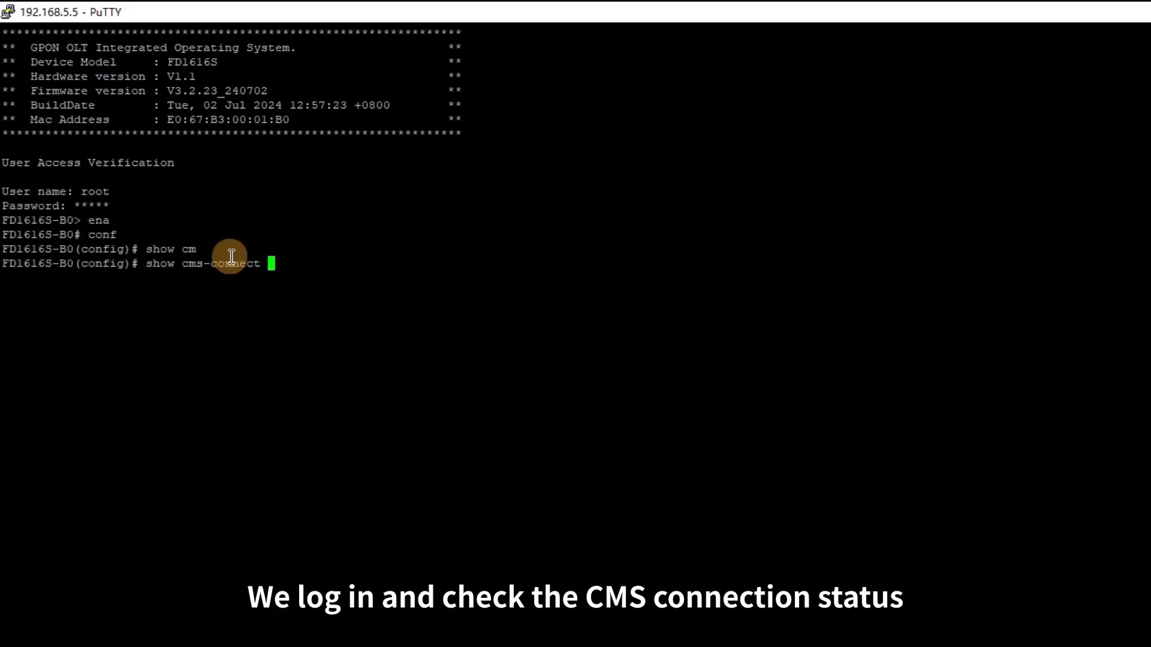
type("inf")
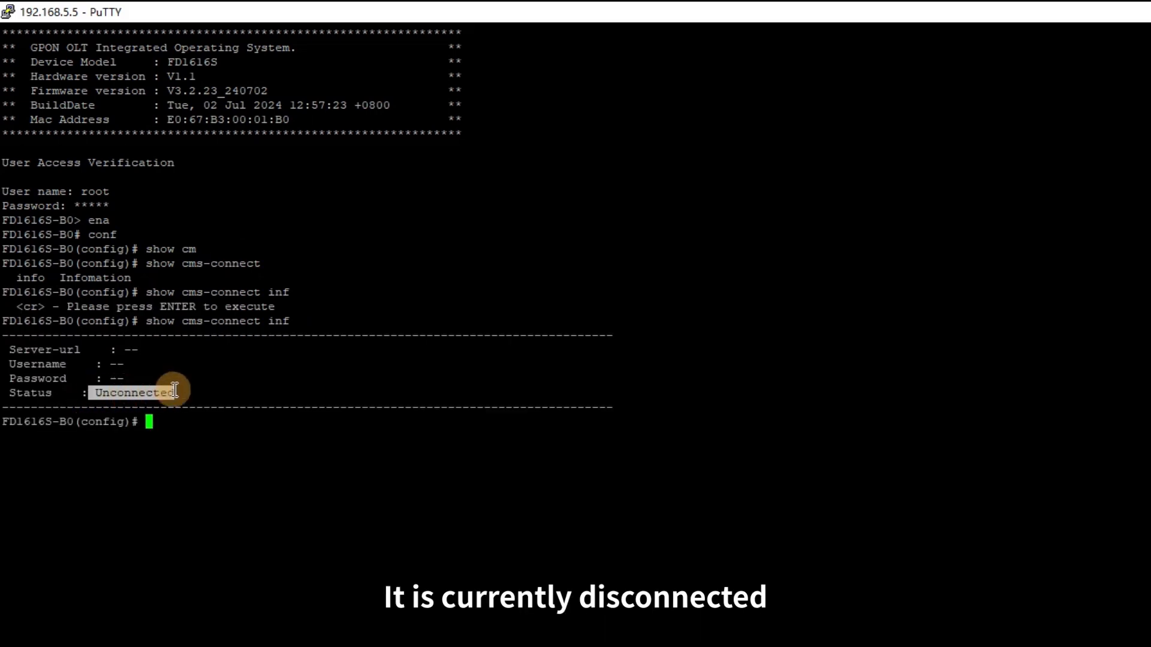
type("cms-connect")
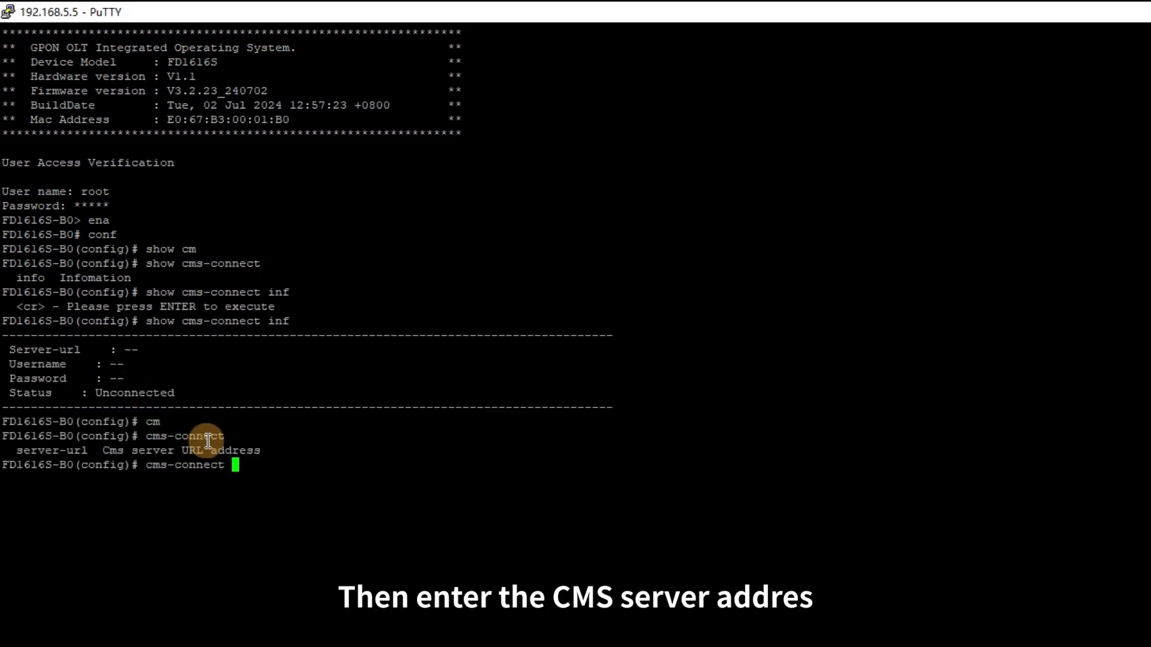
type("server-url http://192.168.20.56:8081/v1/bind#v=1")
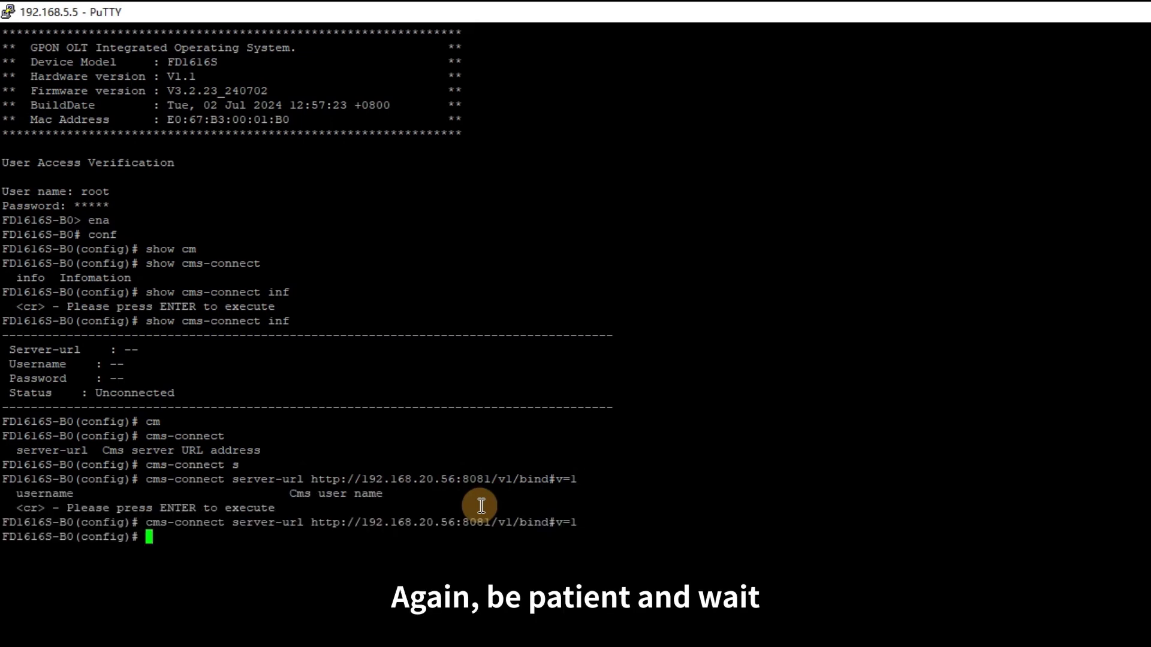
- Verify the server URL with 'show cms-connect inf' and refresh the web CMS access status
type("show cms-connect inf")
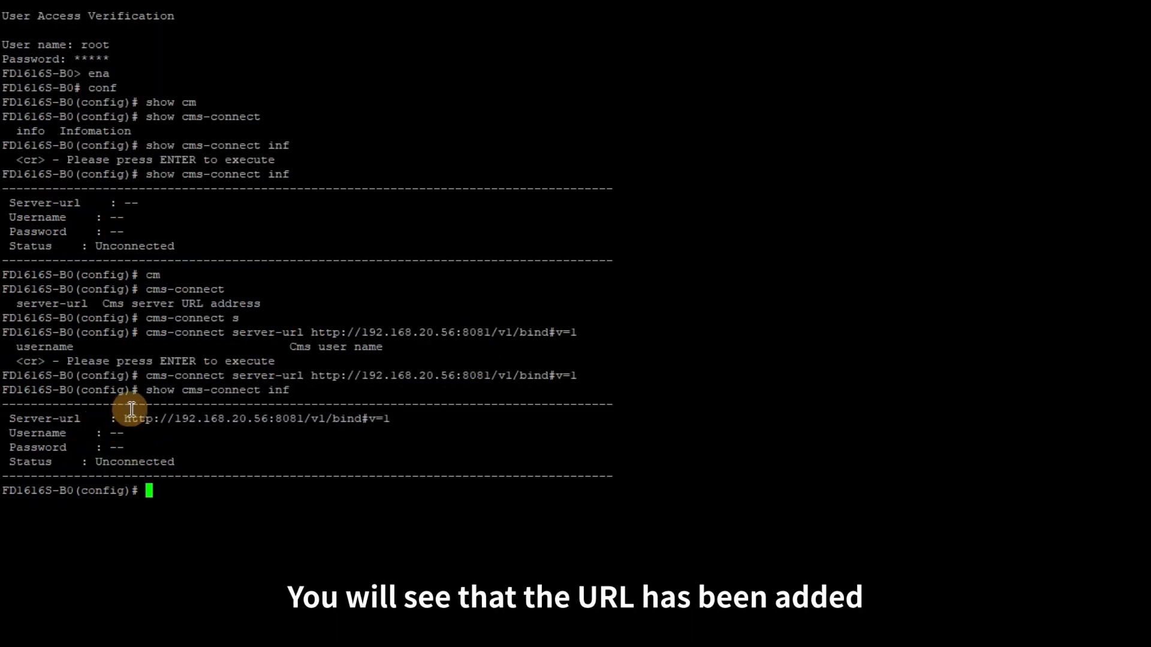
type("show cms-connect inf")
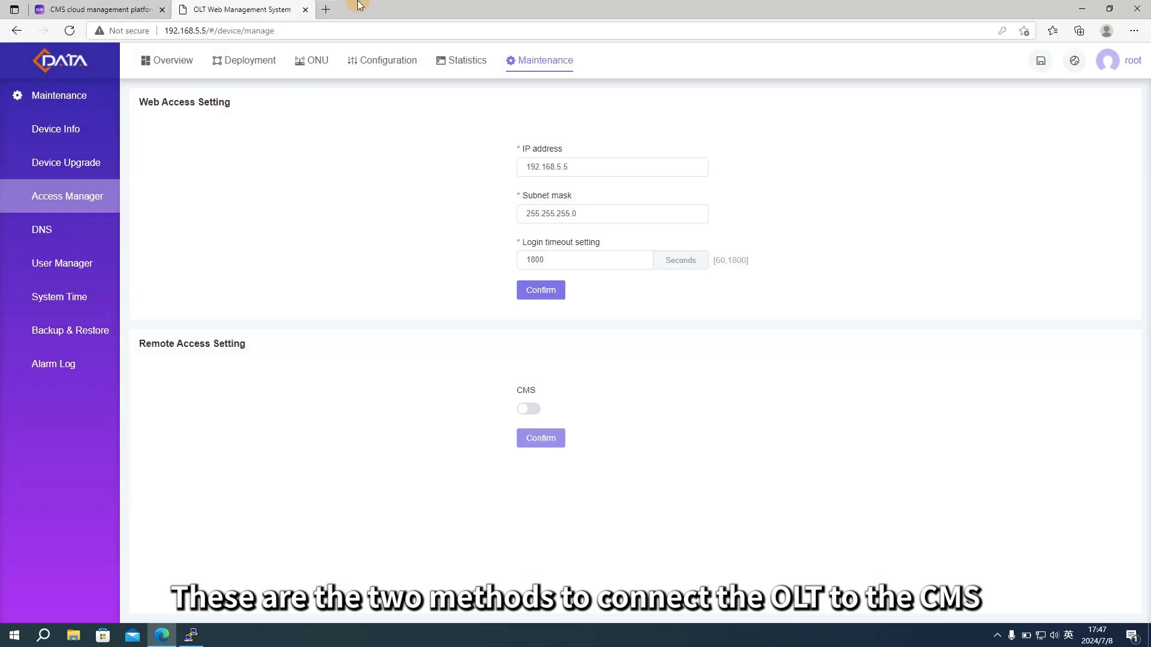
left_click(528, 409)
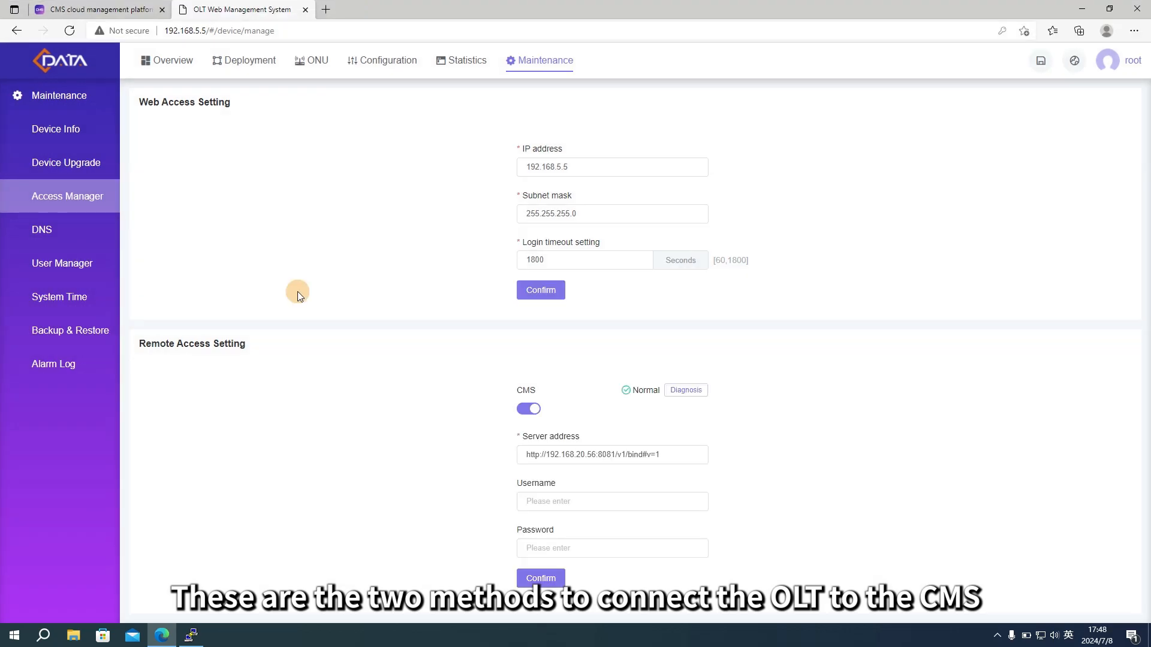